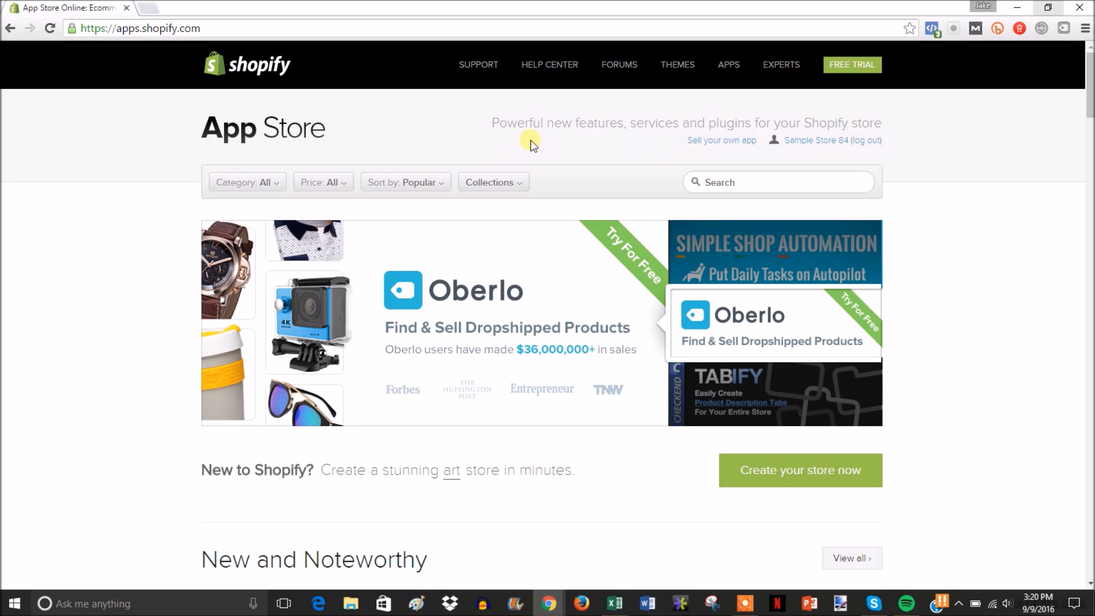
Step: Keep the app list sorted by Popular from the Sort by options
{"action": "left_click", "coordinate": [404, 182]}
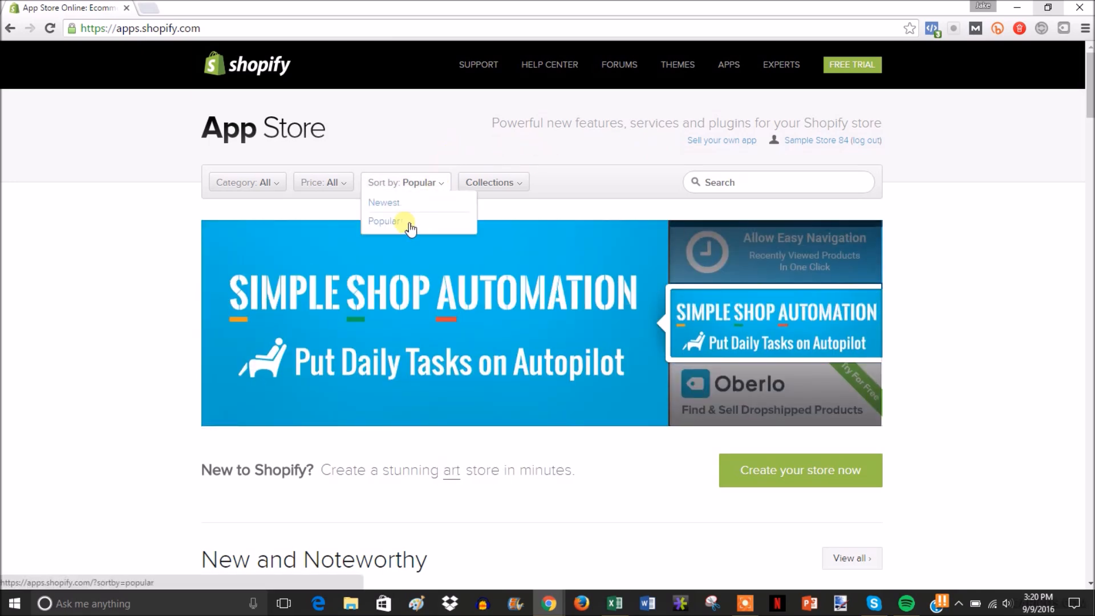
{"action": "left_click", "coordinate": [384, 221]}
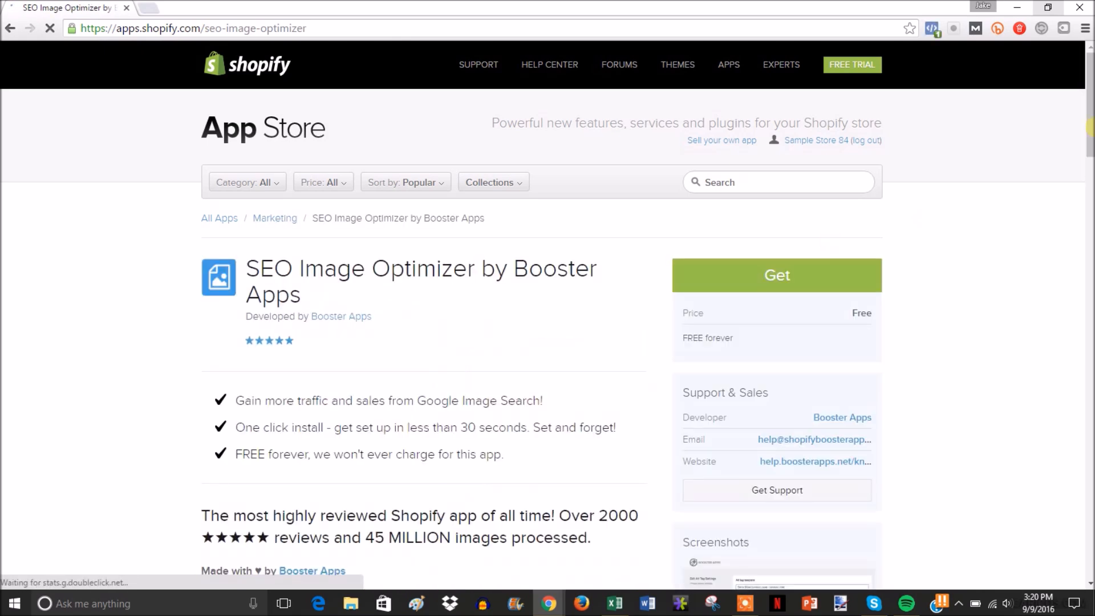
Step: Reach the reviews section and follow the Completely Hammered reviewer link to their store
{"action": "scroll", "scroll_direction": "down", "scroll_amount": 3}
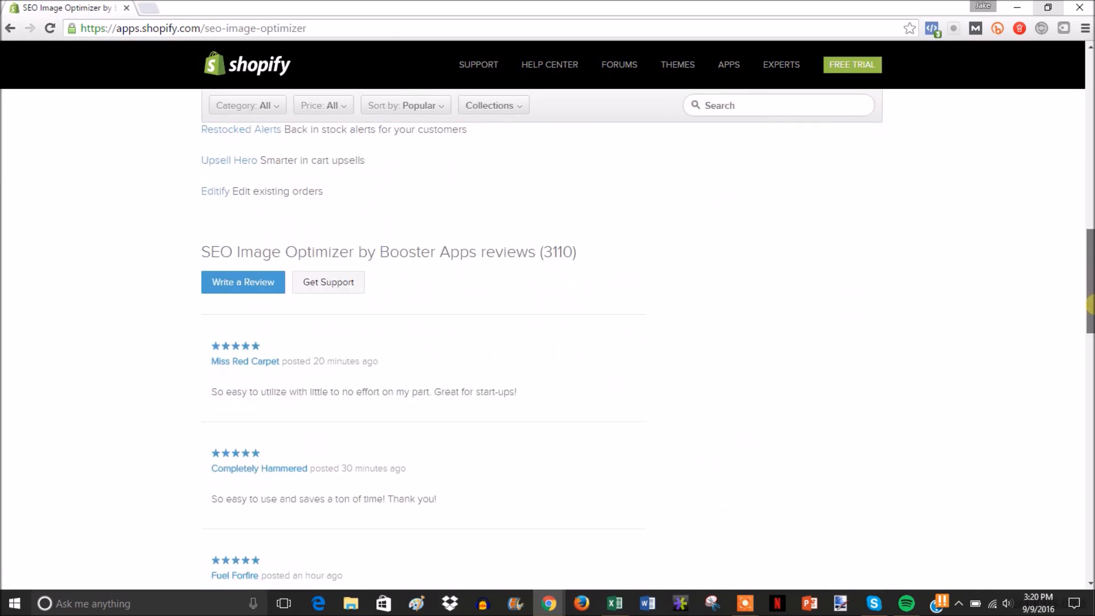
{"action": "scroll", "scroll_direction": "down", "scroll_amount": 3}
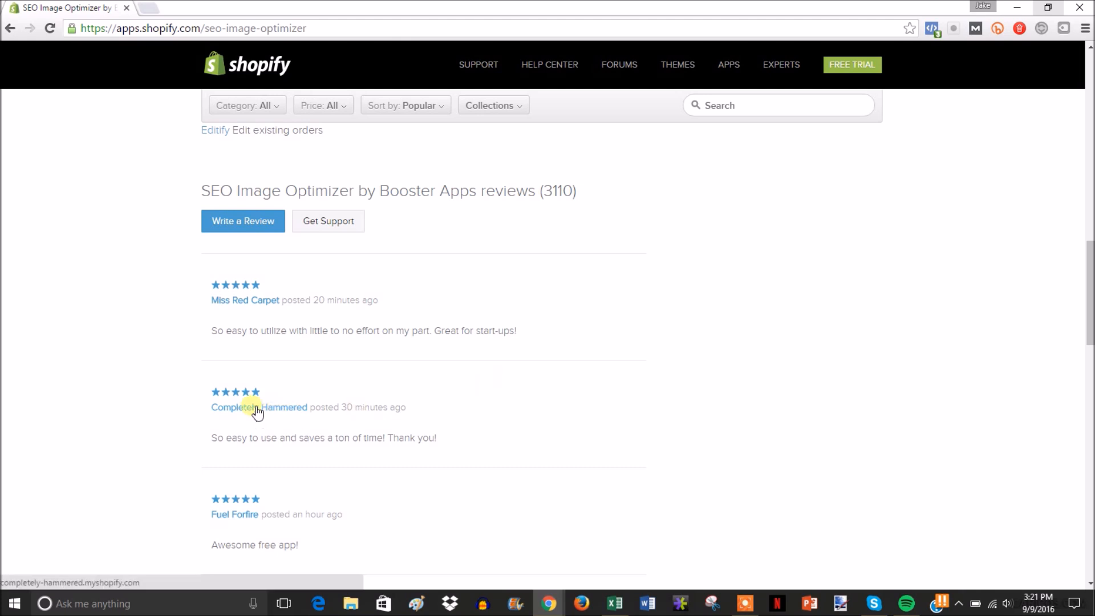
{"action": "left_click", "coordinate": [259, 407]}
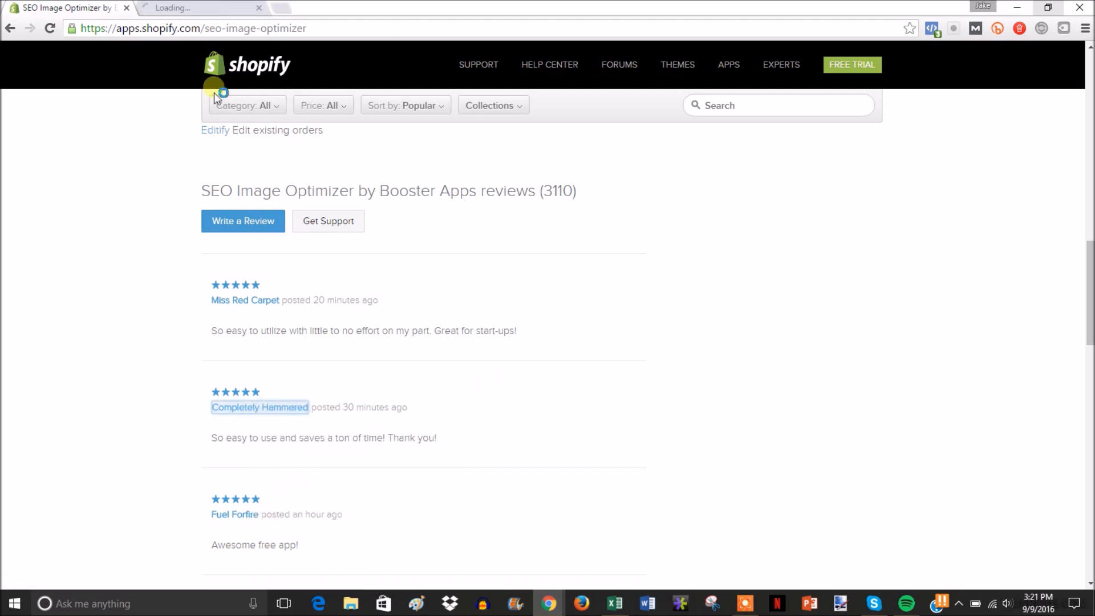
Step: Show the Completely Hammered store tab and dismiss its LAUNCH10 discount popup
{"action": "left_click", "coordinate": [258, 406]}
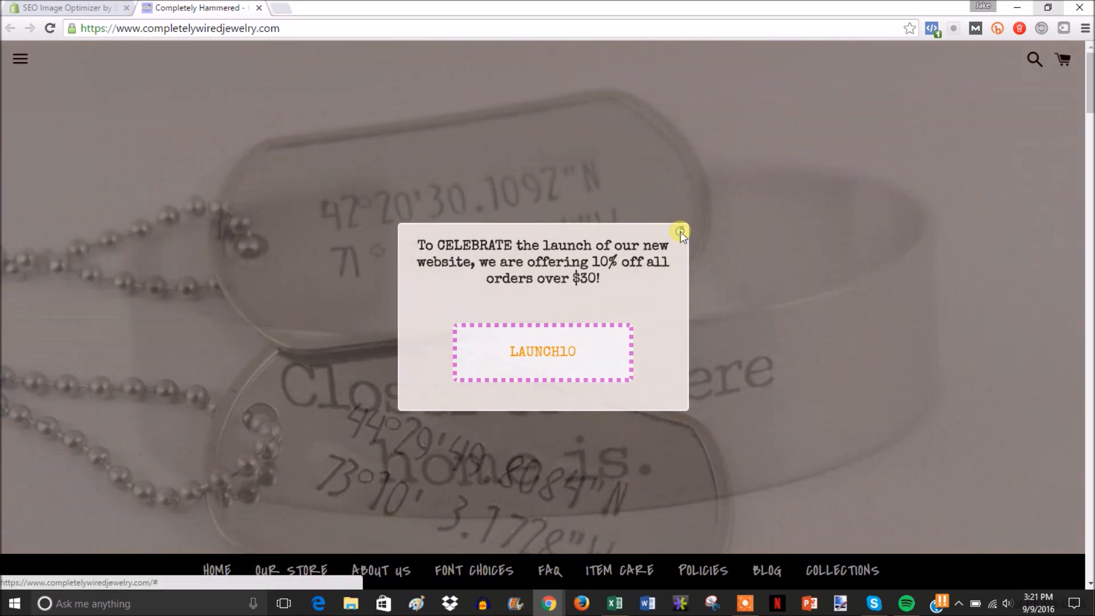
{"action": "left_click", "coordinate": [679, 231]}
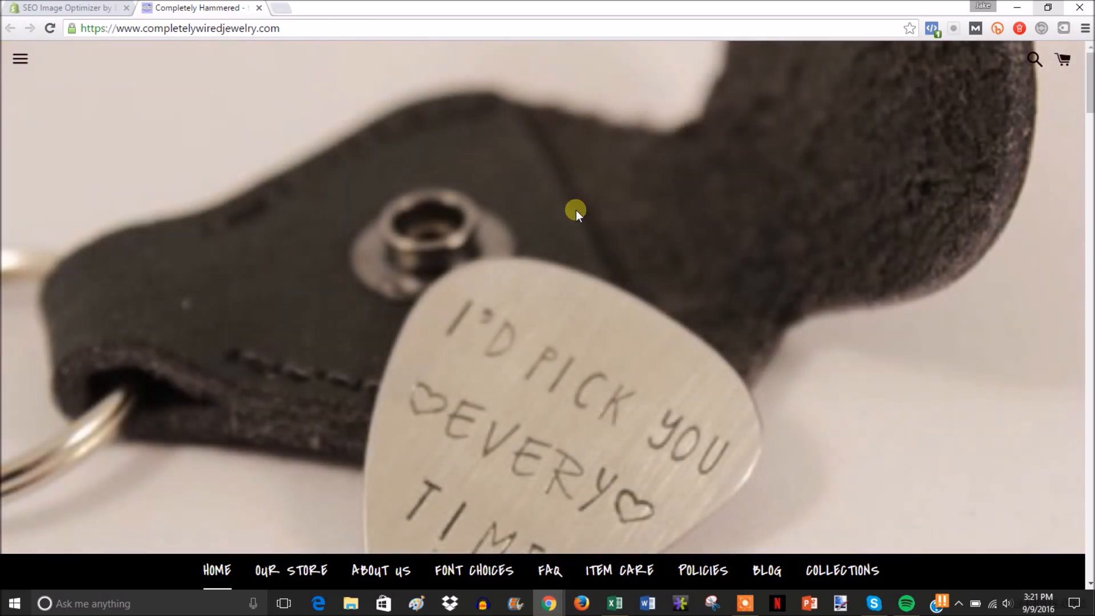
{"action": "mouse_move", "coordinate": [717, 174]}
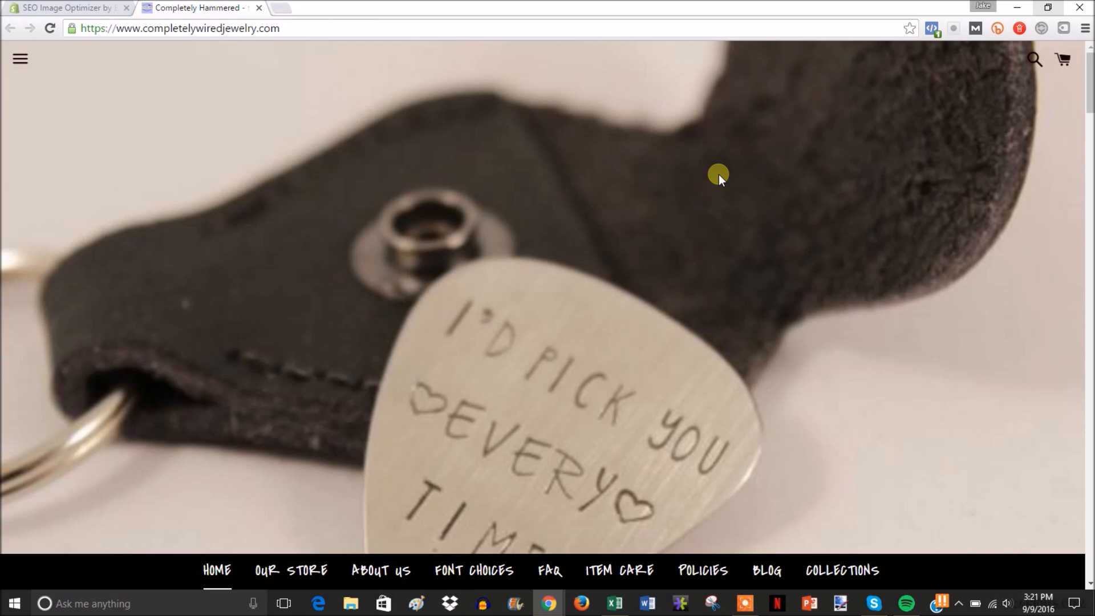
Step: Inspect the page source in DevTools and begin a Ctrl+F search with 'sh'
{"action": "right_click", "coordinate": [717, 173]}
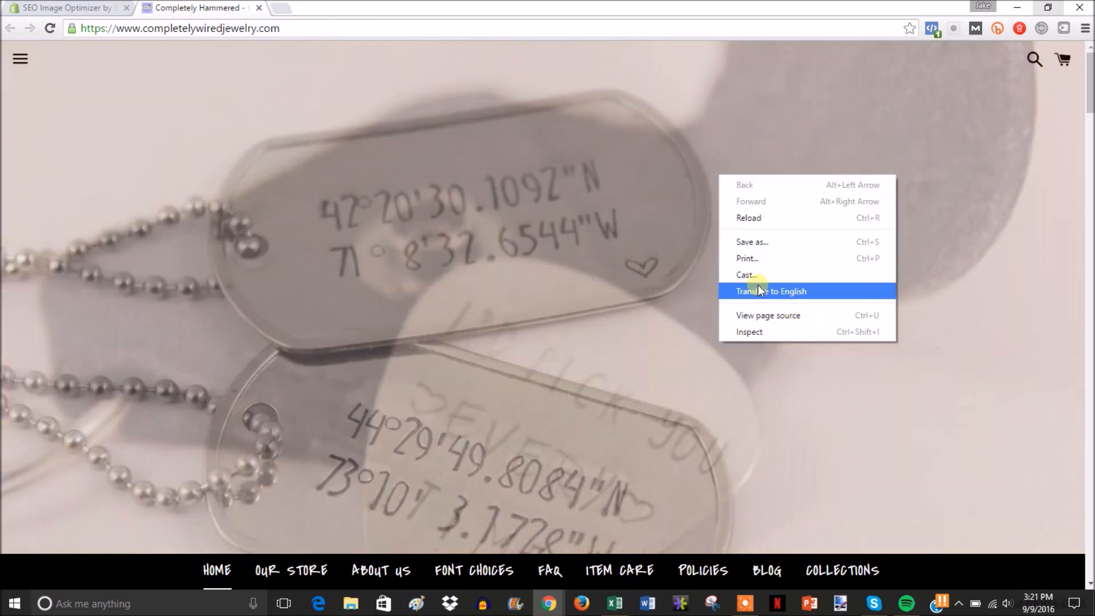
{"action": "left_click", "coordinate": [760, 333]}
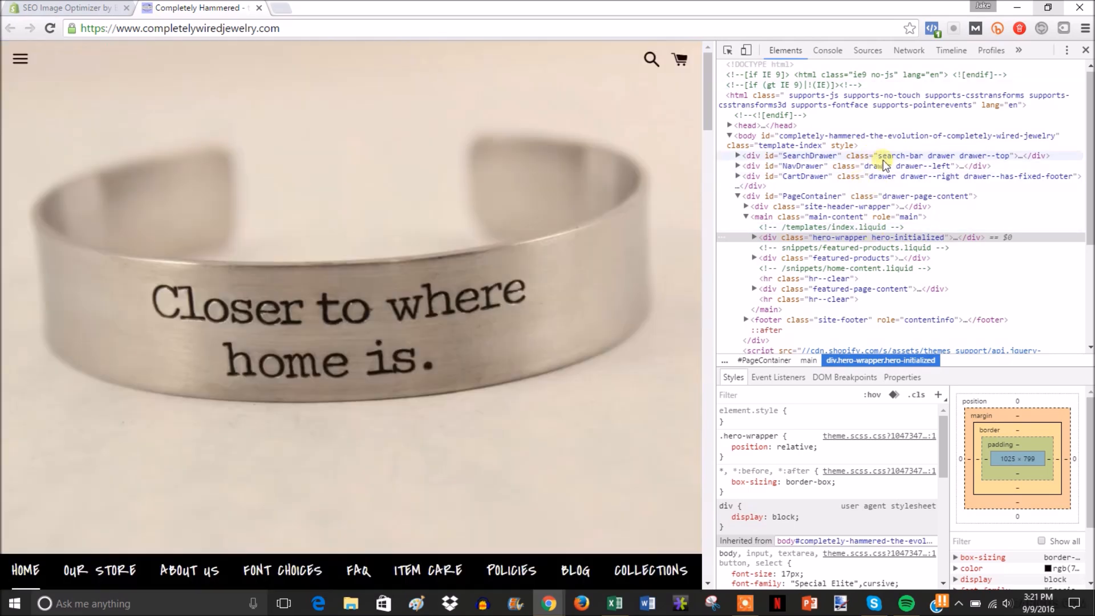
{"action": "key", "text": "ctrl+f"}
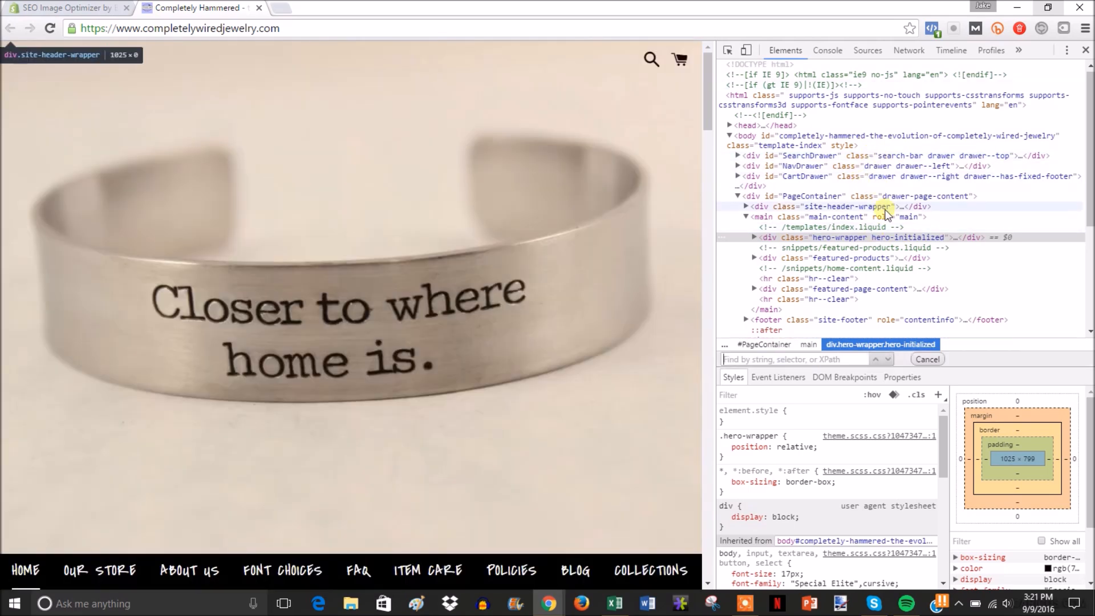
{"action": "type", "text": "sh"}
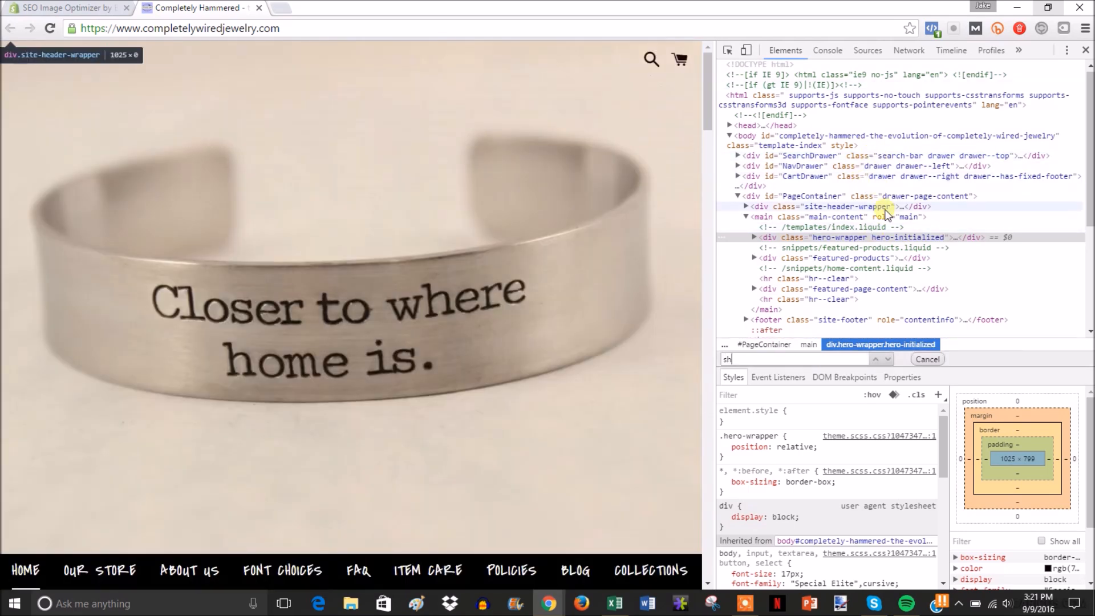